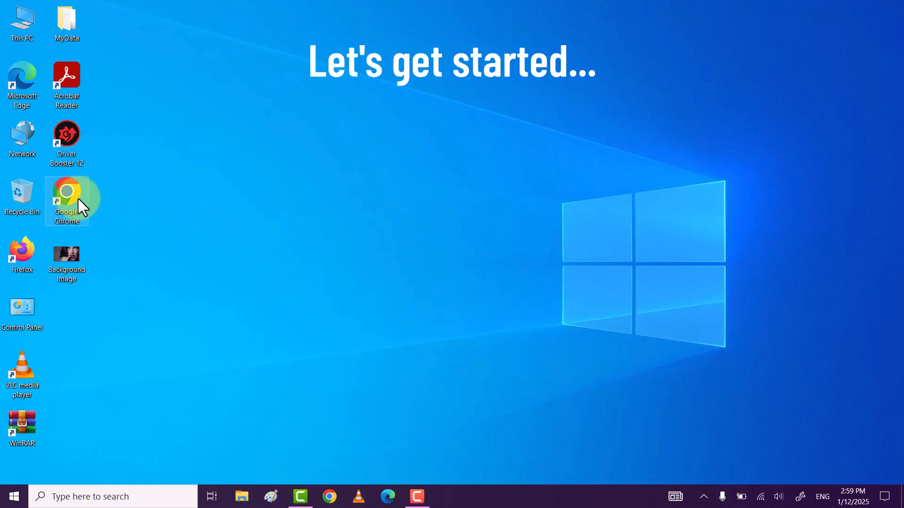
# Launch Google Chrome from the desktop shortcut so a new tab page appears
pyautogui.doubleClick(66, 198)
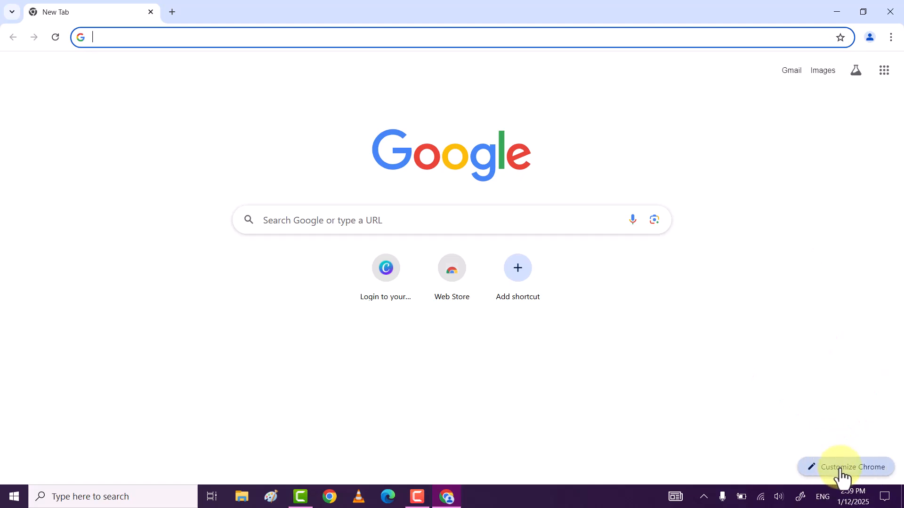
# Reach the Upload an image option through Customize Chrome and Change theme
pyautogui.click(852, 467)
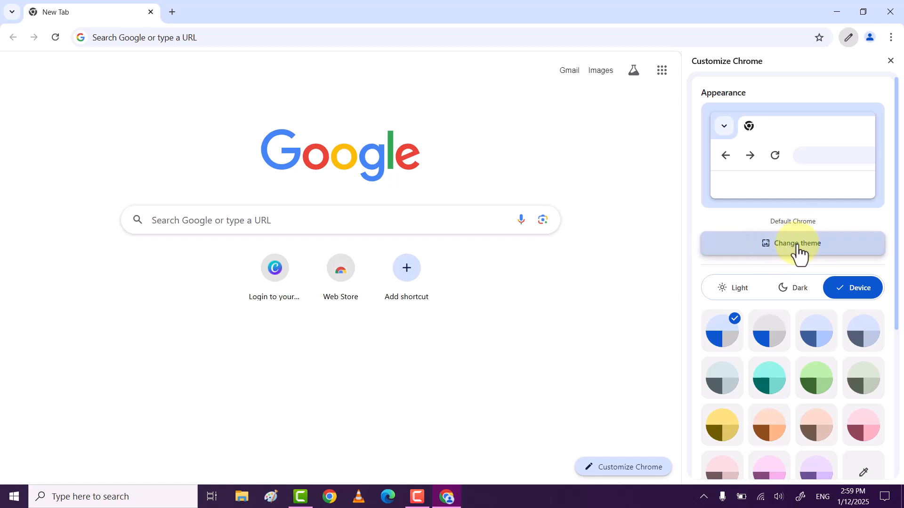
pyautogui.click(798, 243)
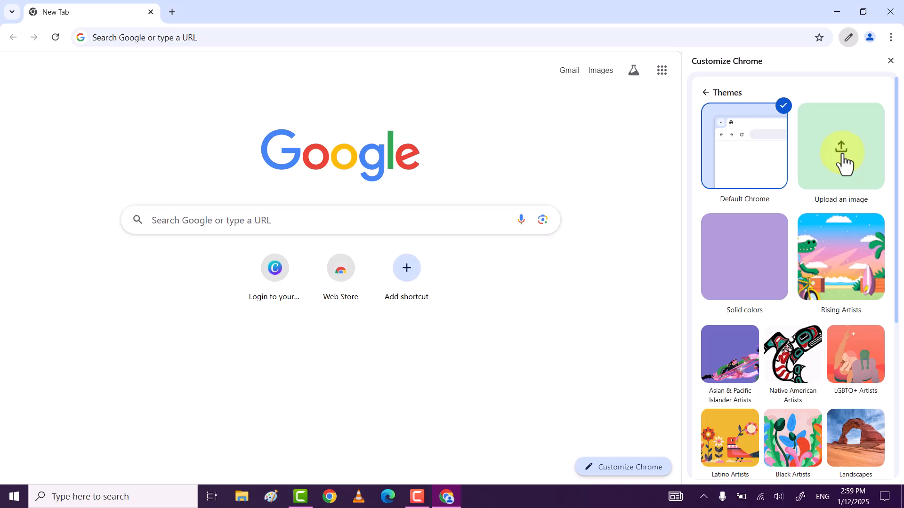
pyautogui.click(840, 146)
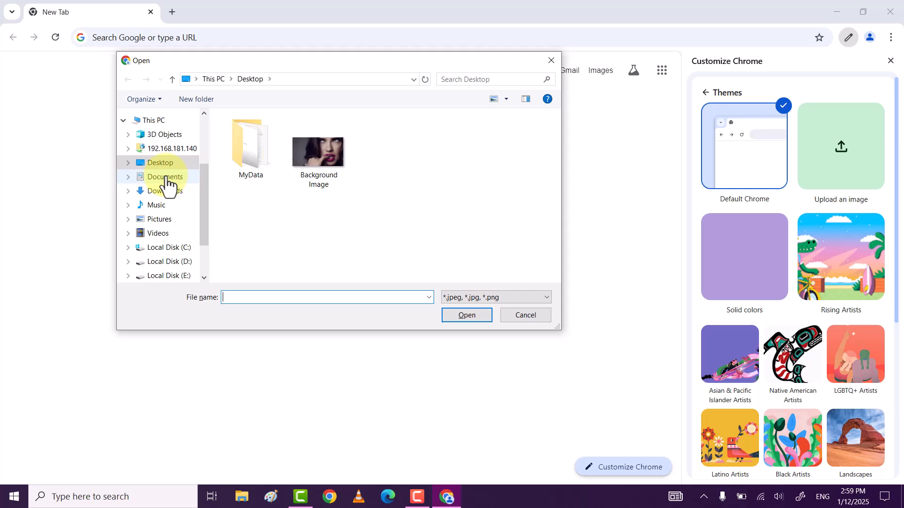
# Choose the Background Image file from the Desktop folder as the new tab background
pyautogui.click(318, 151)
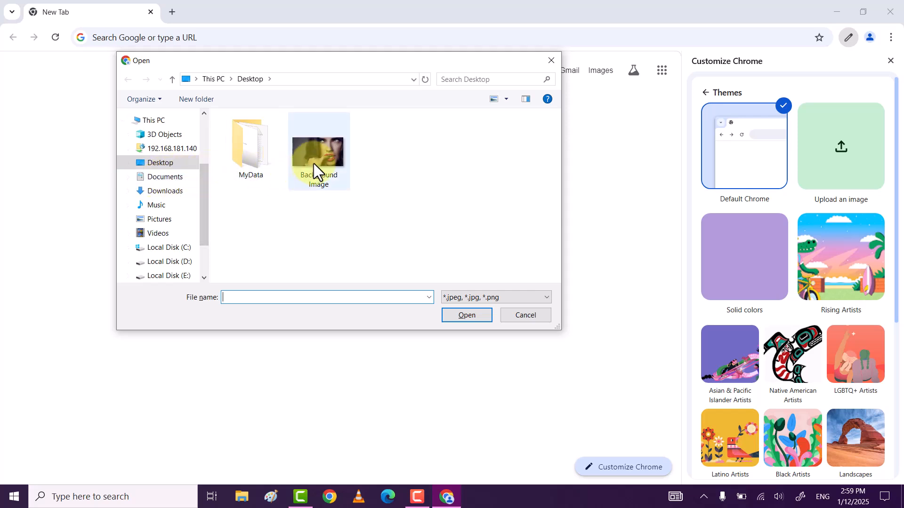
pyautogui.click(319, 146)
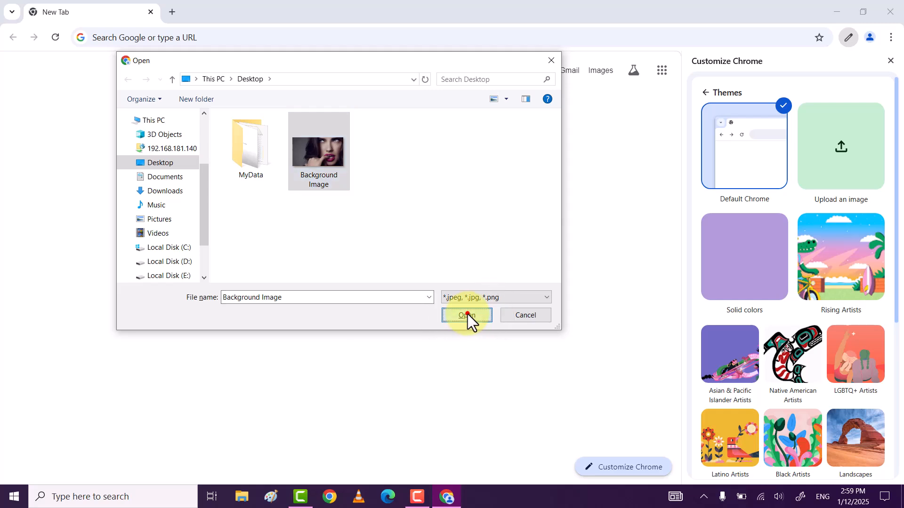
pyautogui.click(467, 315)
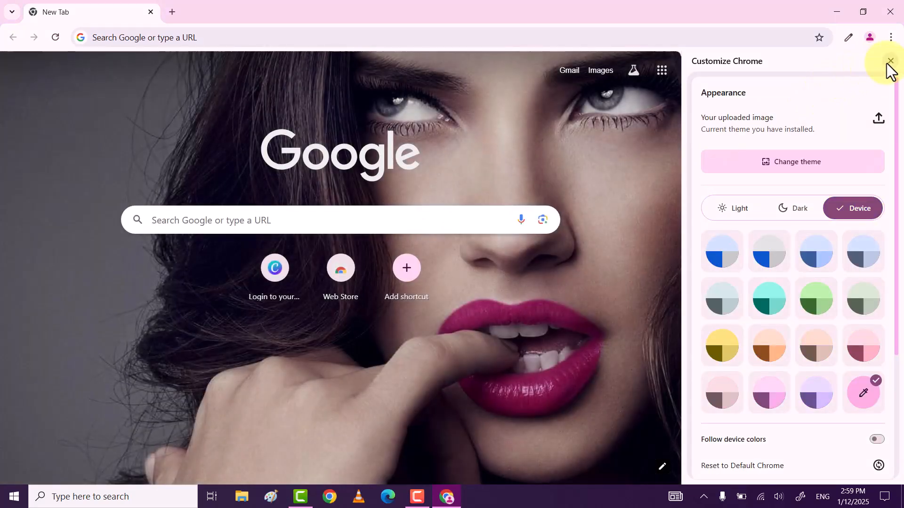
pyautogui.click(890, 61)
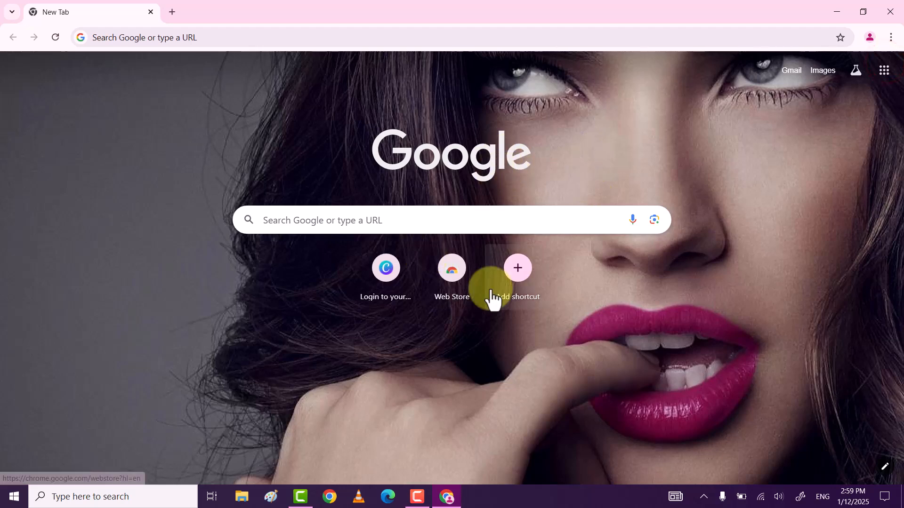
pyautogui.moveTo(600, 358)
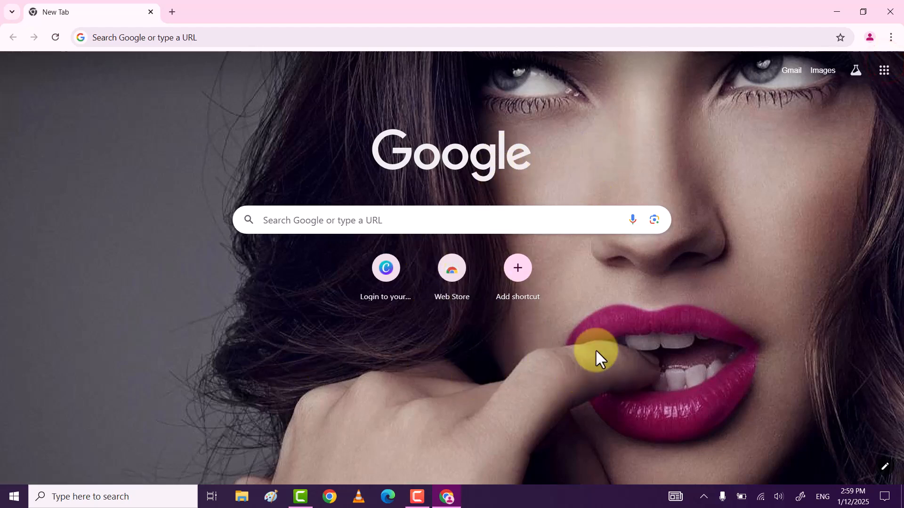
pyautogui.moveTo(888, 472)
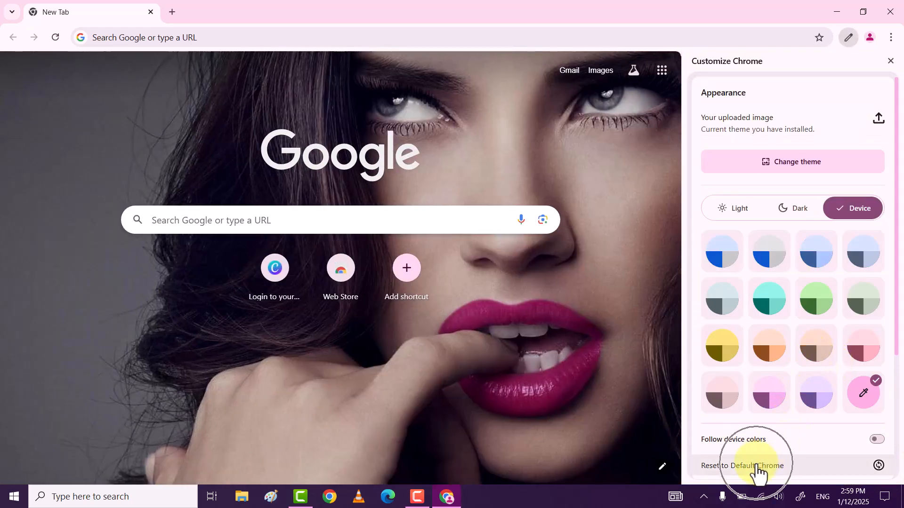
# Reset Chrome to its default theme, removing the uploaded photo
pyautogui.click(747, 466)
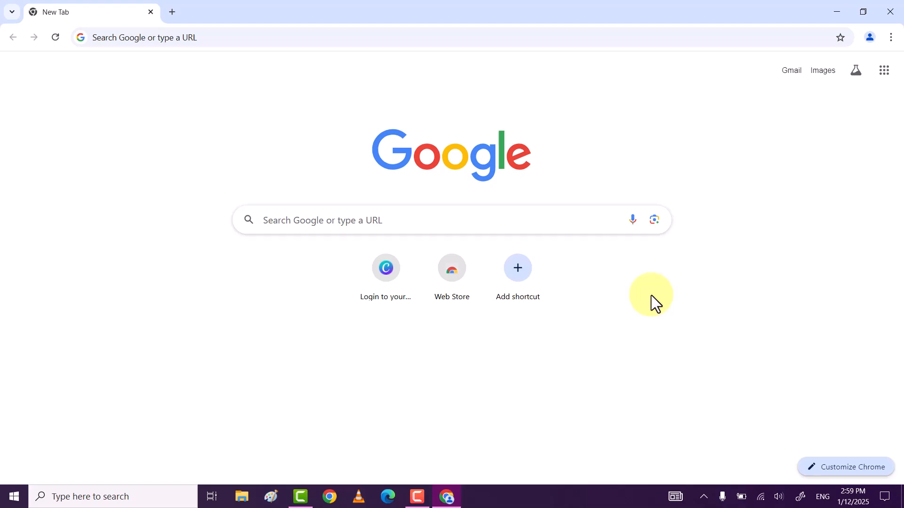
pyautogui.rightClick(397, 190)
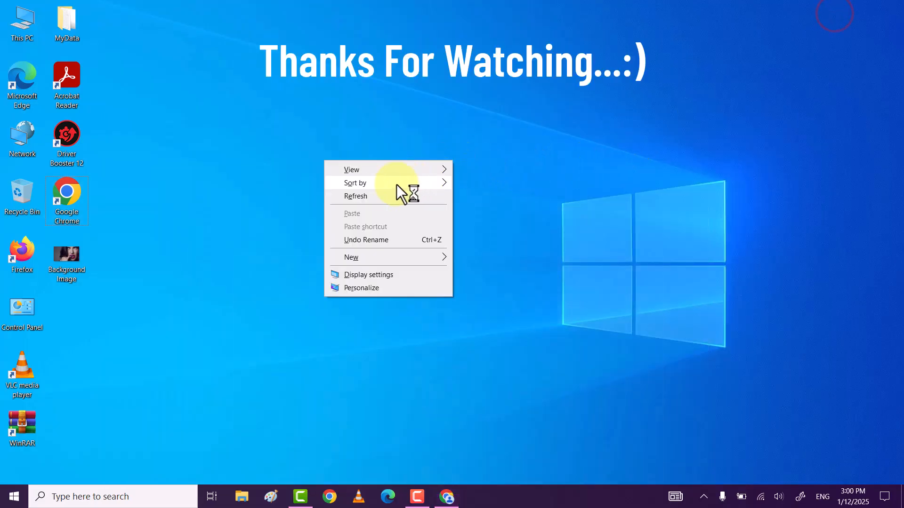